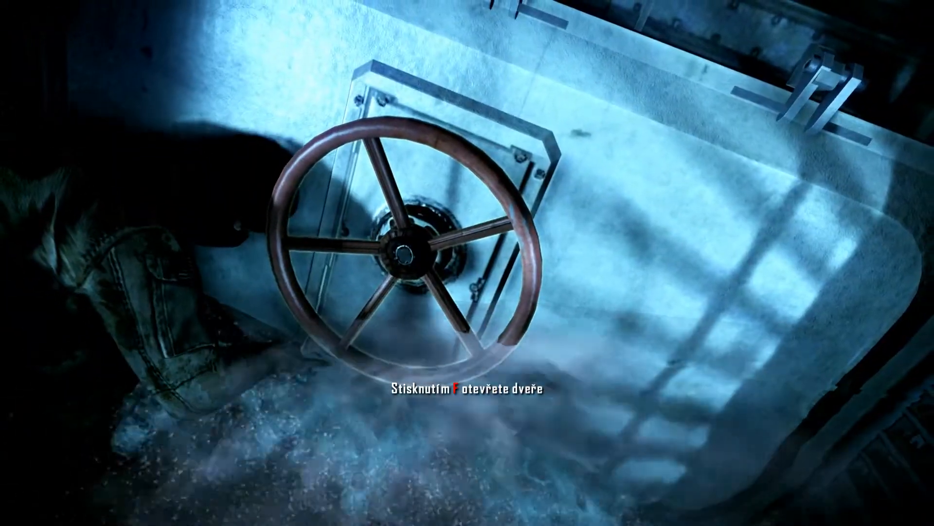
pyautogui.press('f')
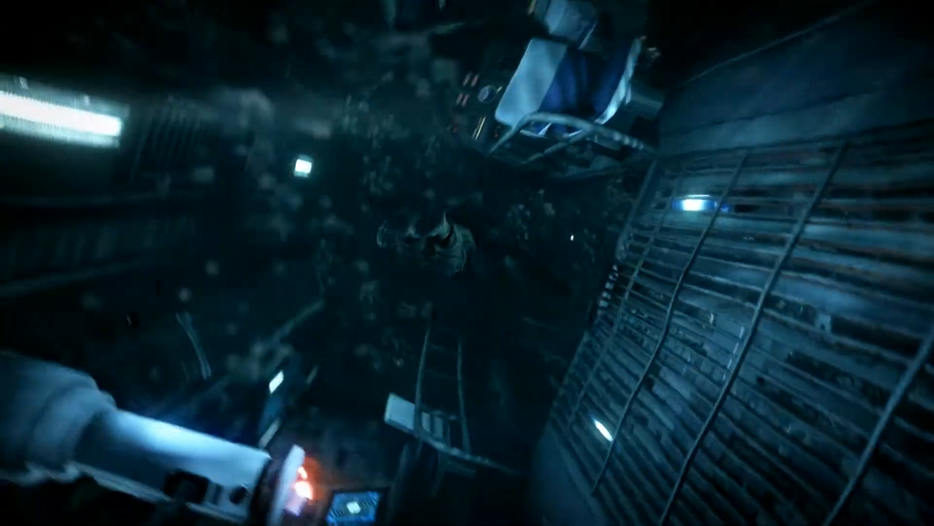